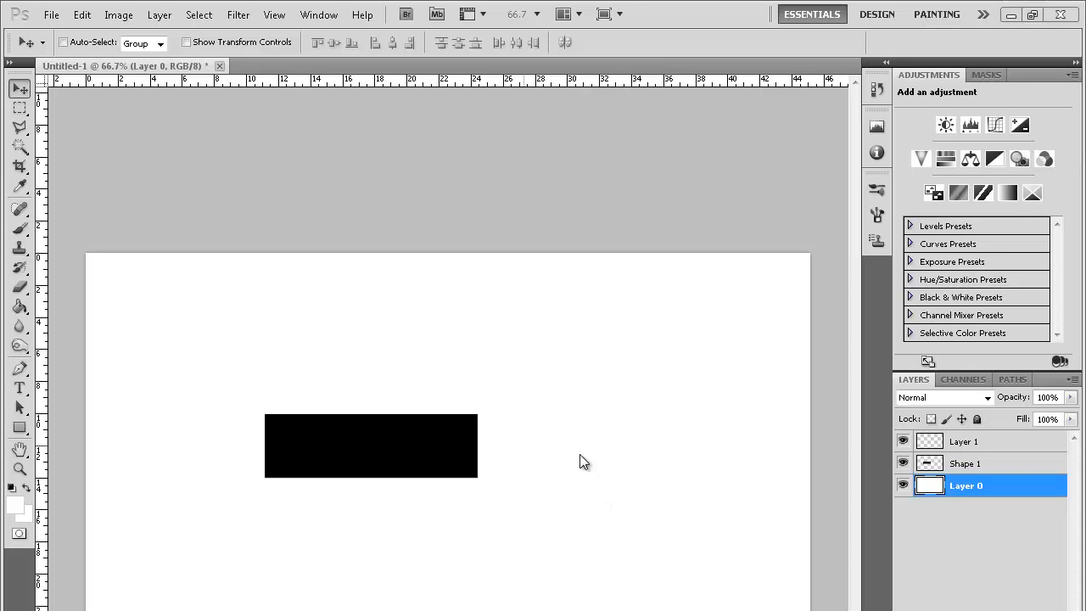
mouse_move(102, 254)
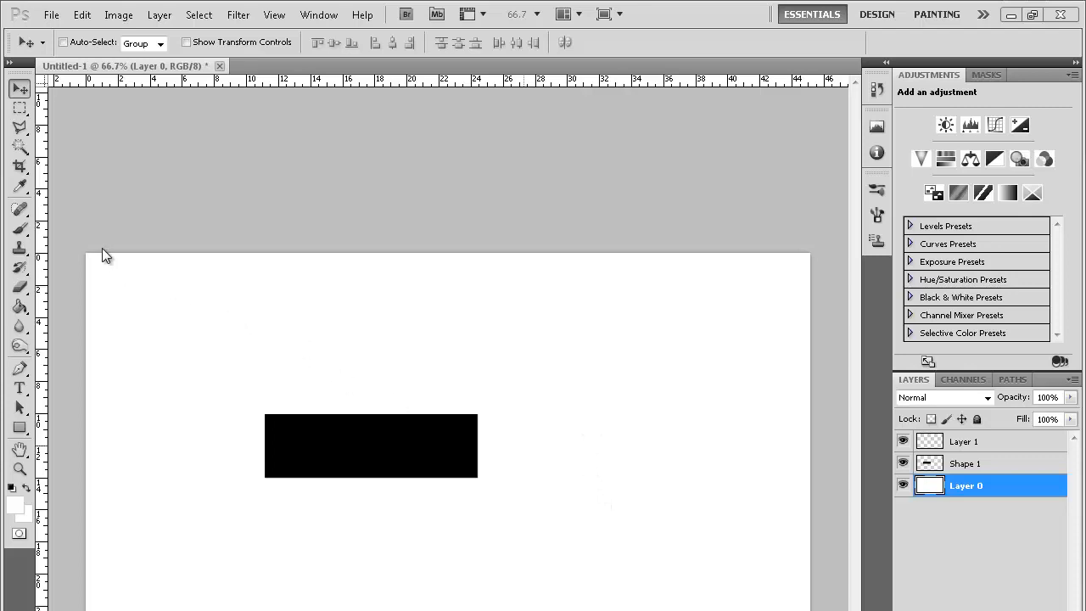
mouse_move(74, 244)
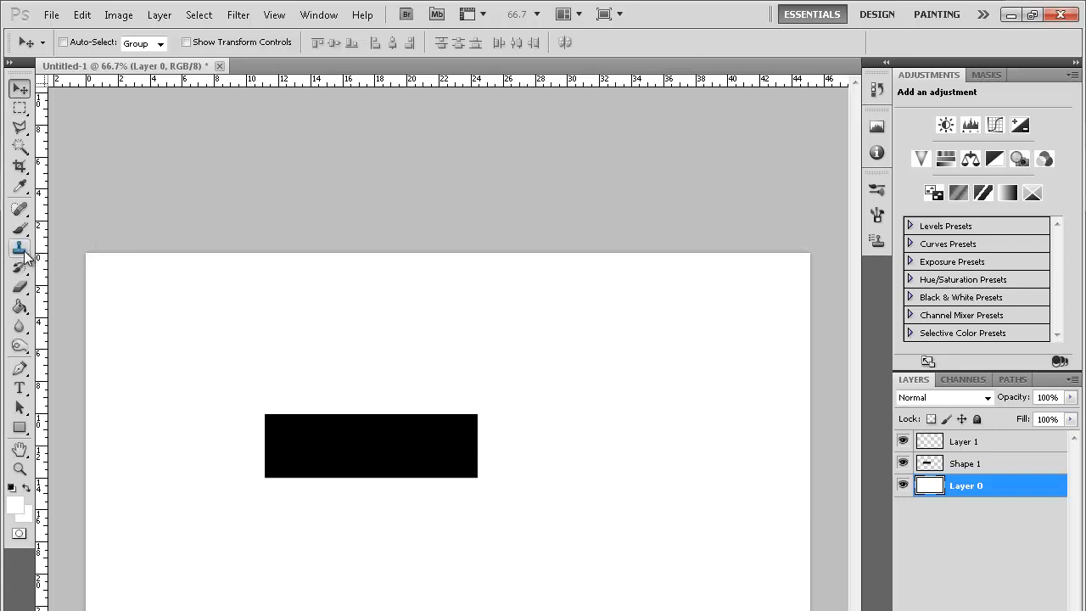
Try the Clone Stamp tool from the stamping group, then return to the Move tool.
left_click(18, 248)
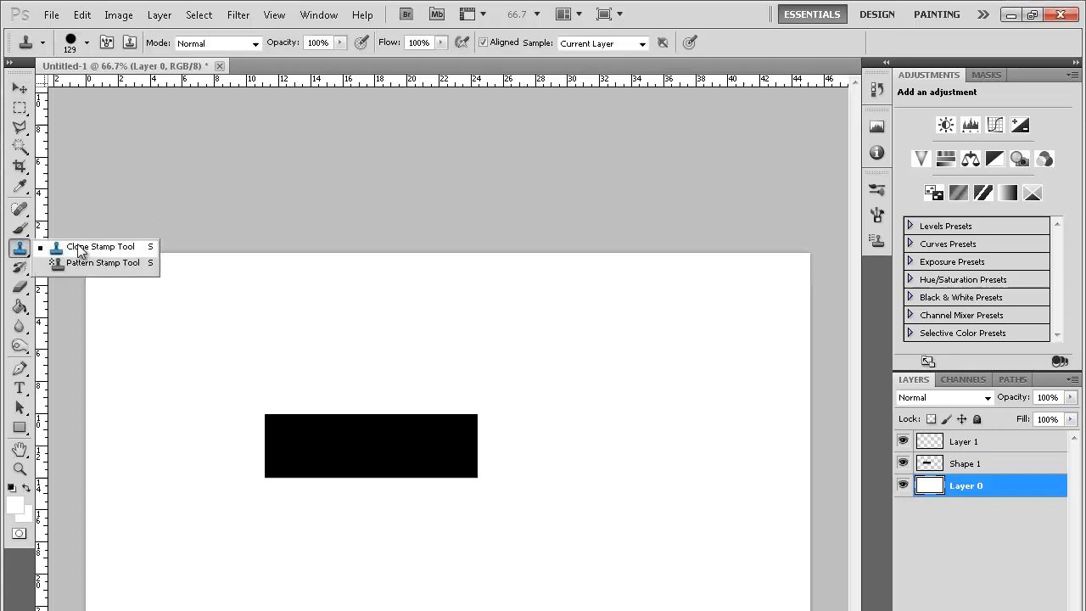
left_click(99, 246)
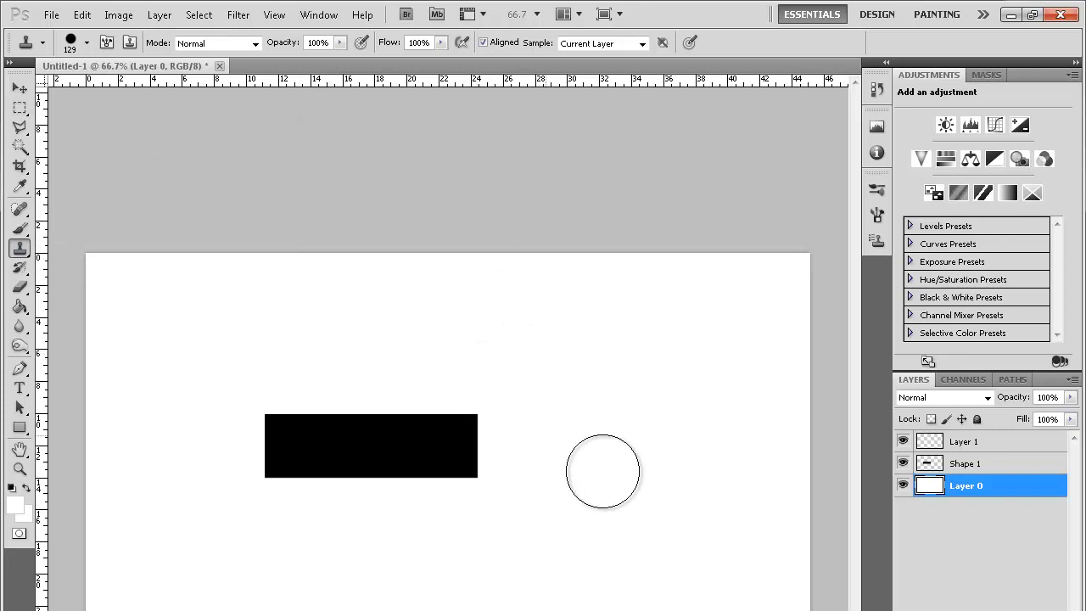
left_click_drag(603, 472, 489, 428)
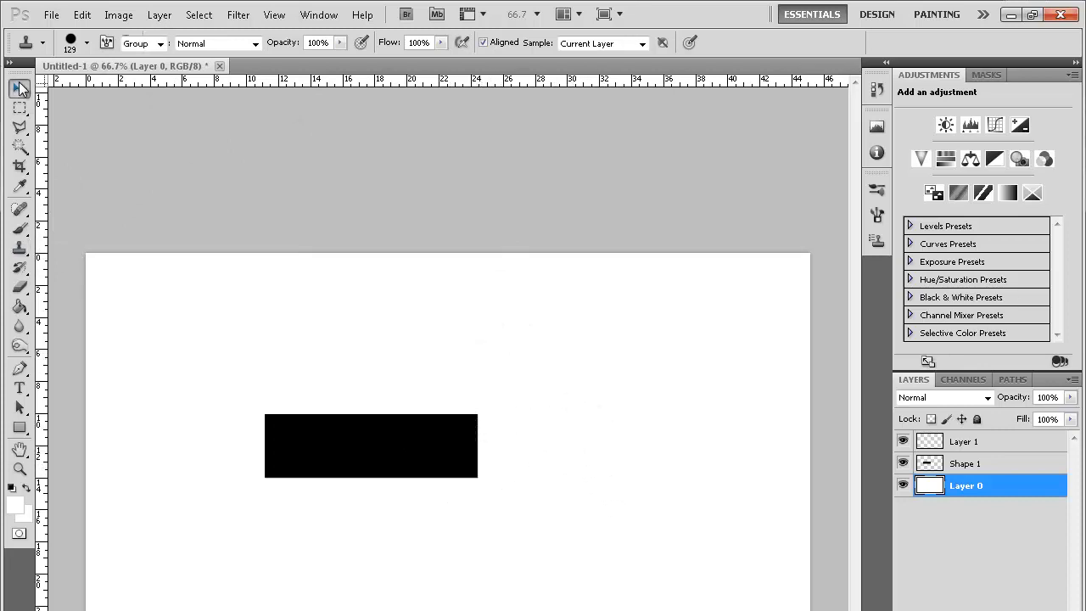
left_click(20, 88)
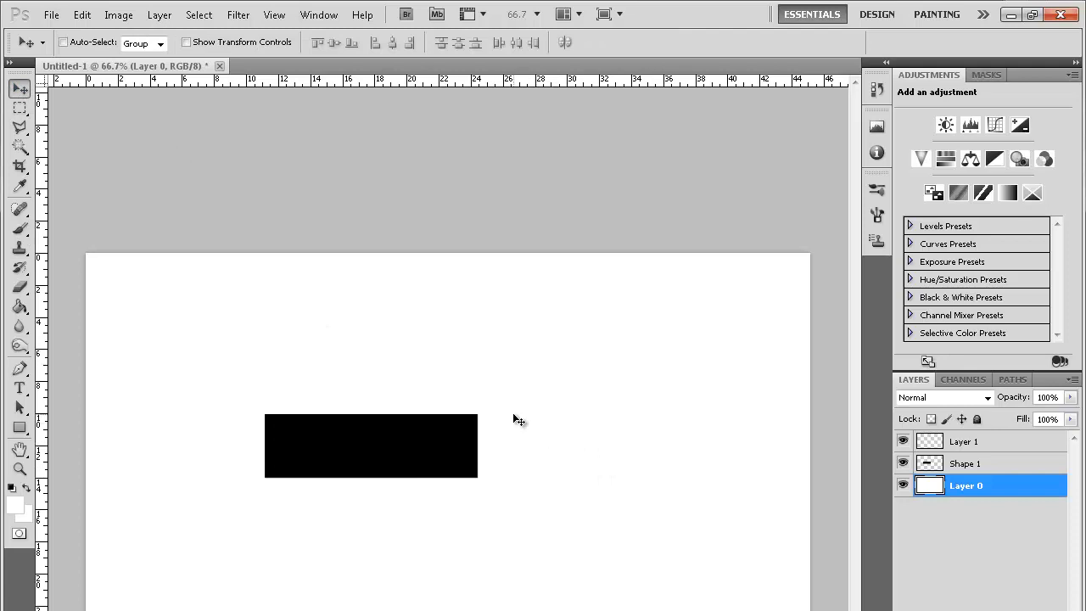
mouse_move(438, 462)
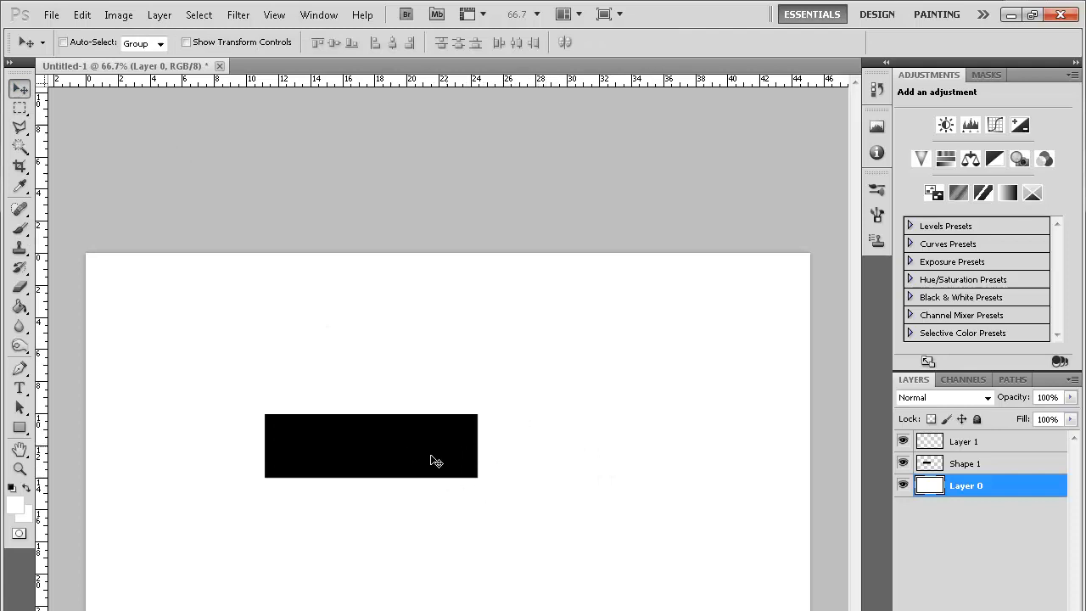
Make the Shape 1 rectangle layer active in the Layers panel, keeping the Move tool.
left_click(966, 462)
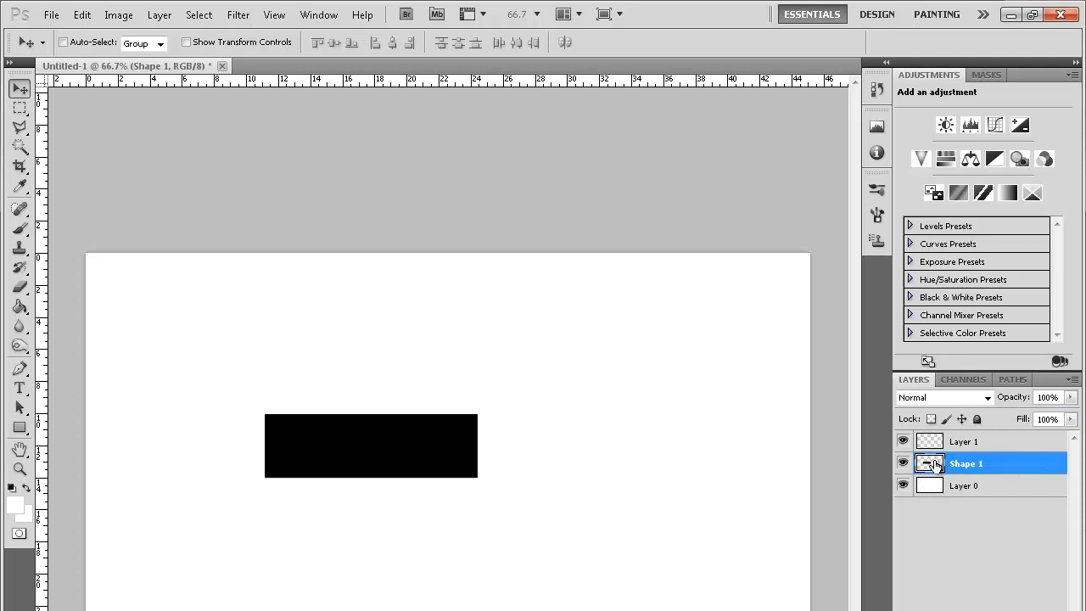
left_click(931, 463)
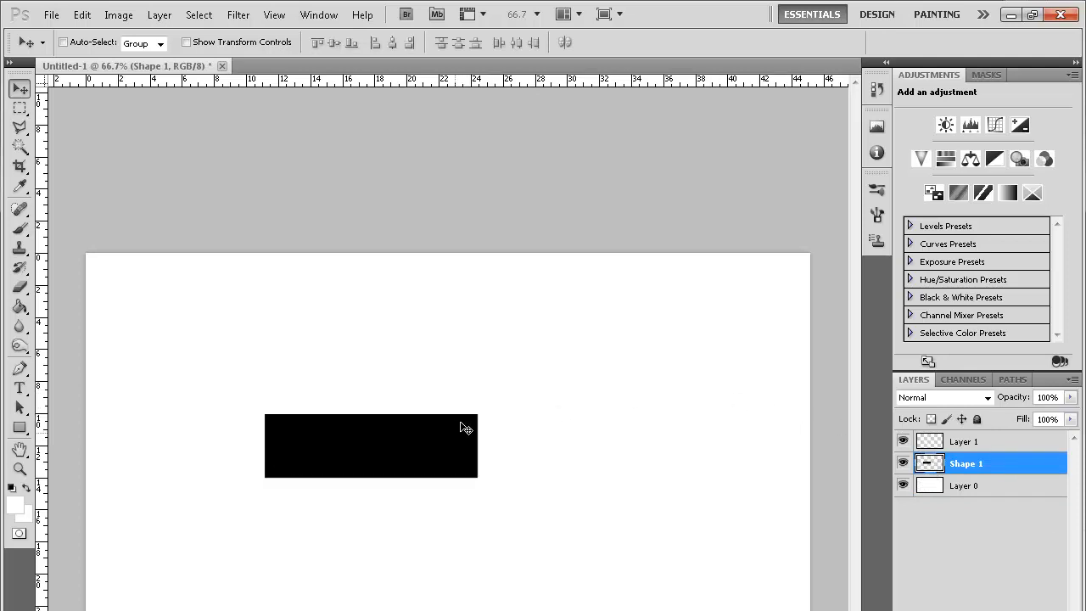
mouse_move(445, 472)
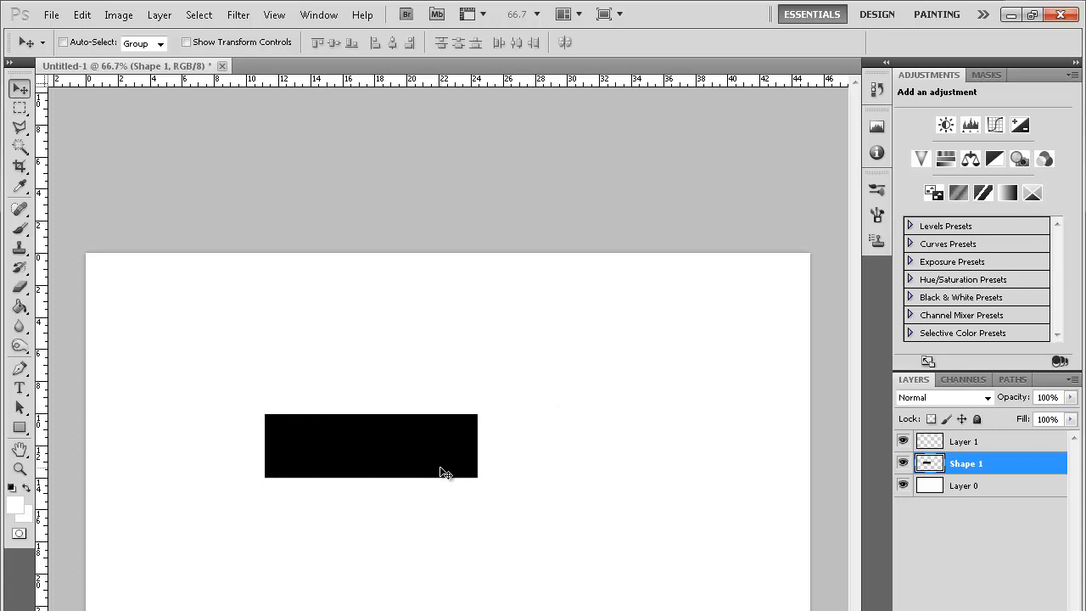
mouse_move(428, 467)
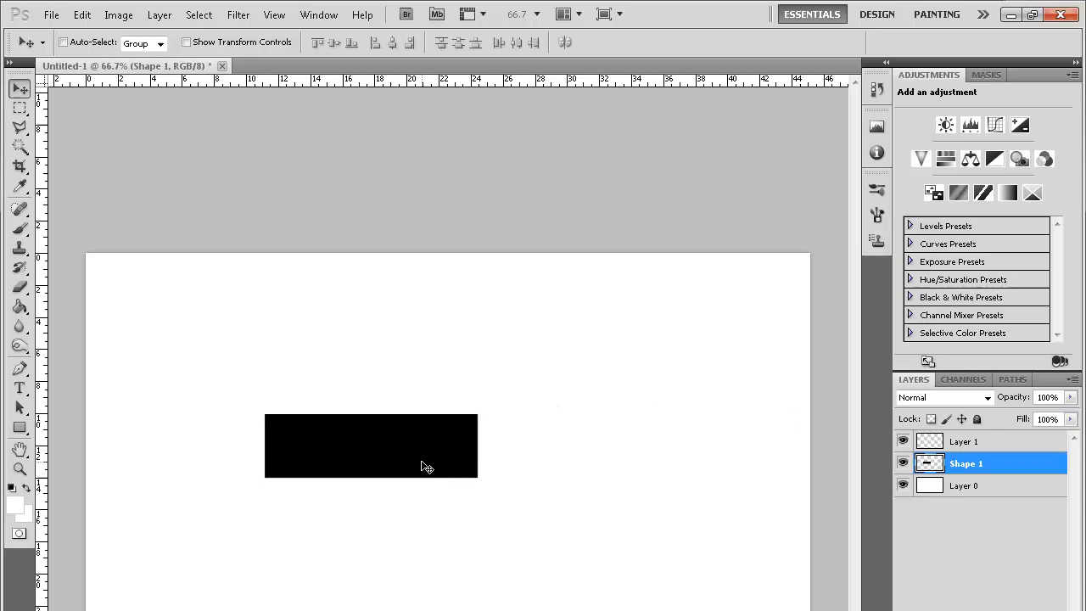
mouse_move(449, 460)
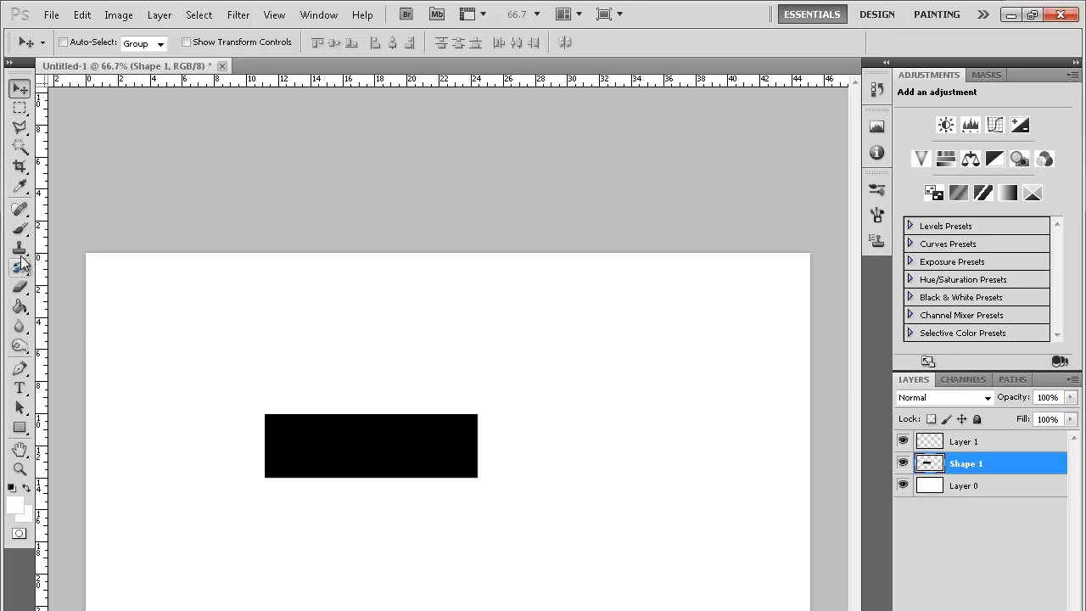
left_click(21, 248)
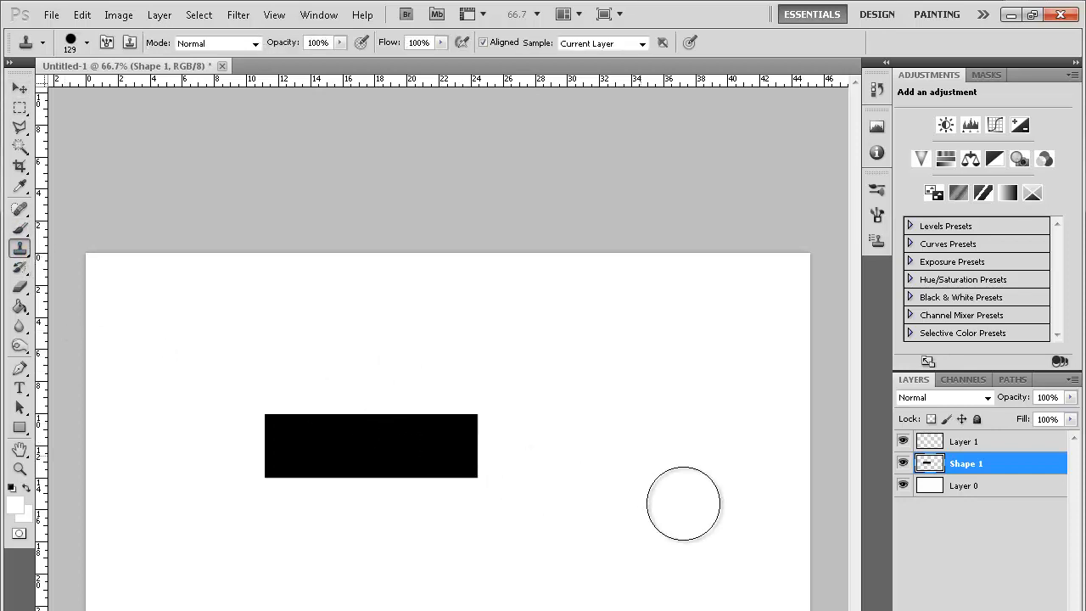
left_click(20, 89)
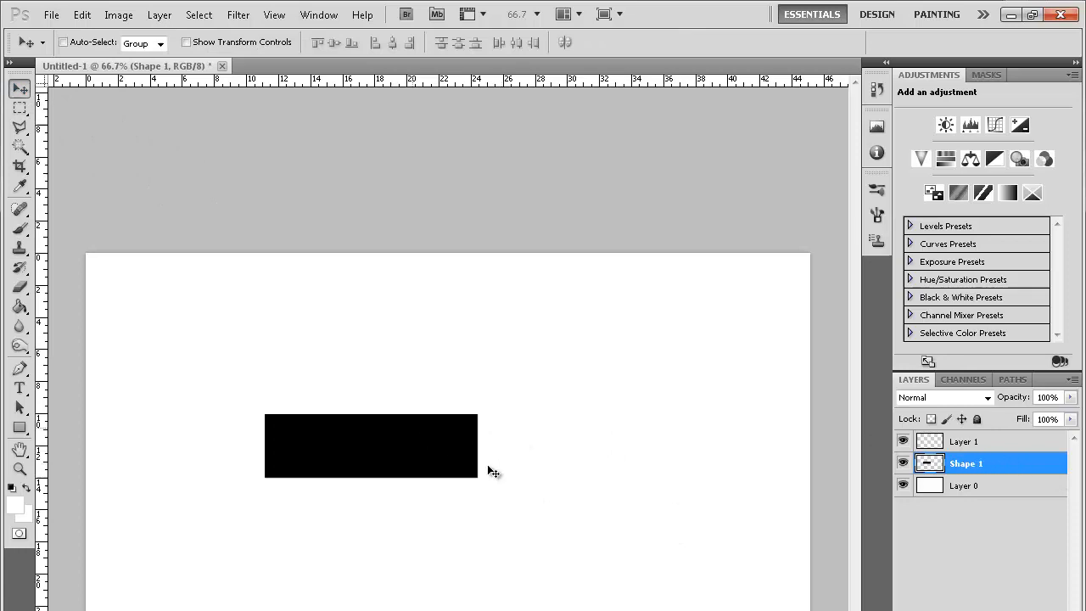
mouse_move(428, 421)
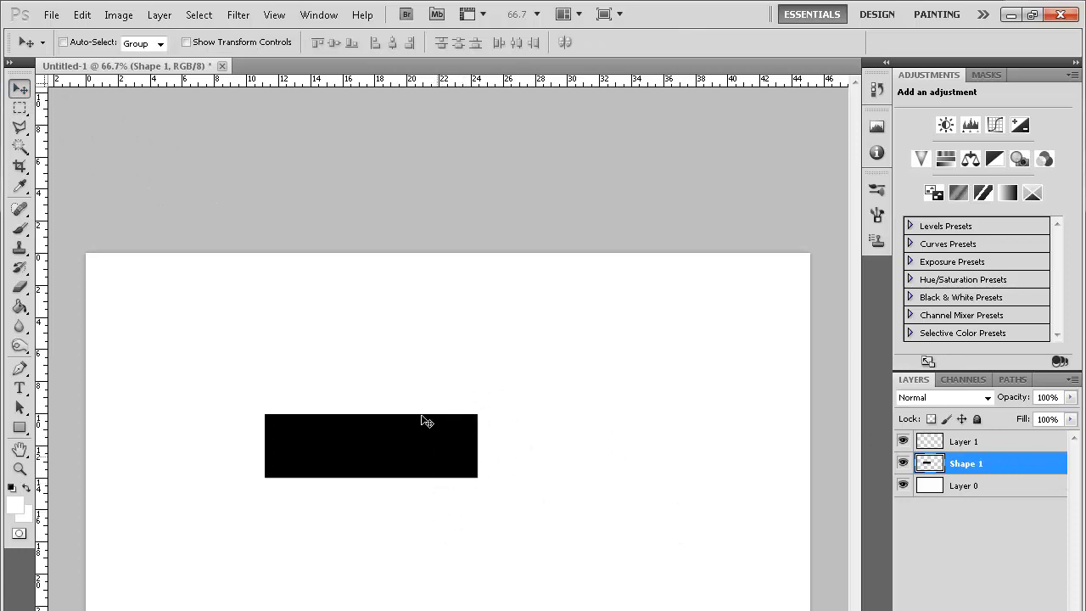
mouse_move(471, 439)
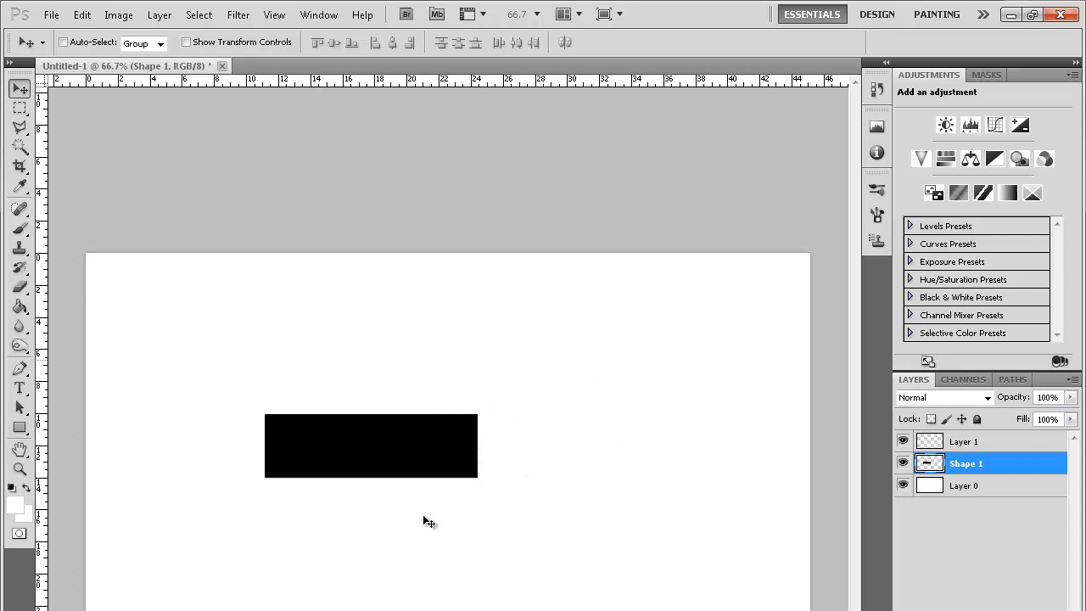
mouse_move(995, 496)
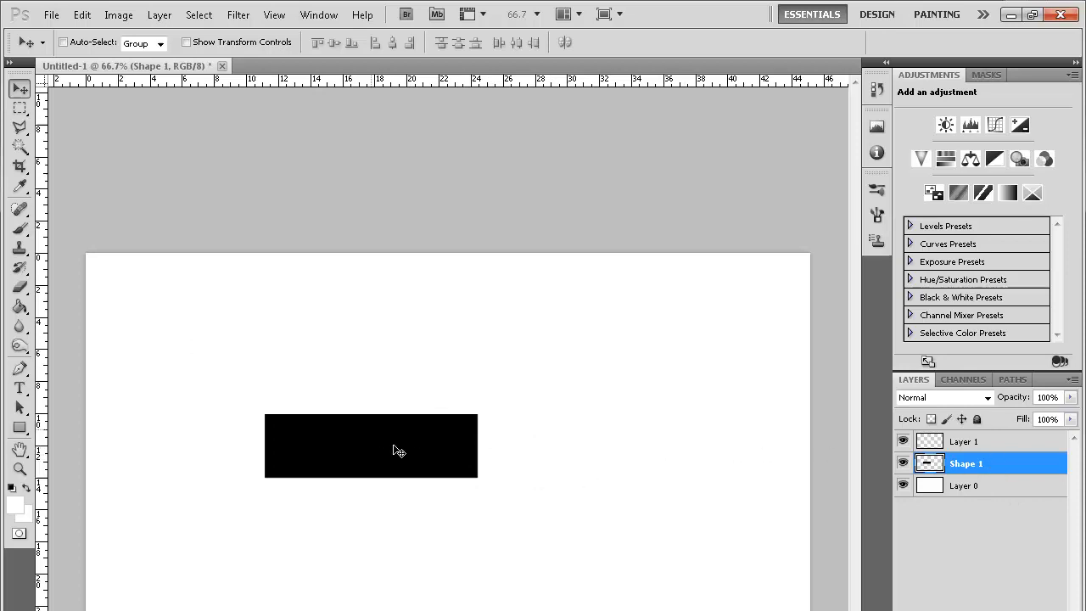
mouse_move(998, 499)
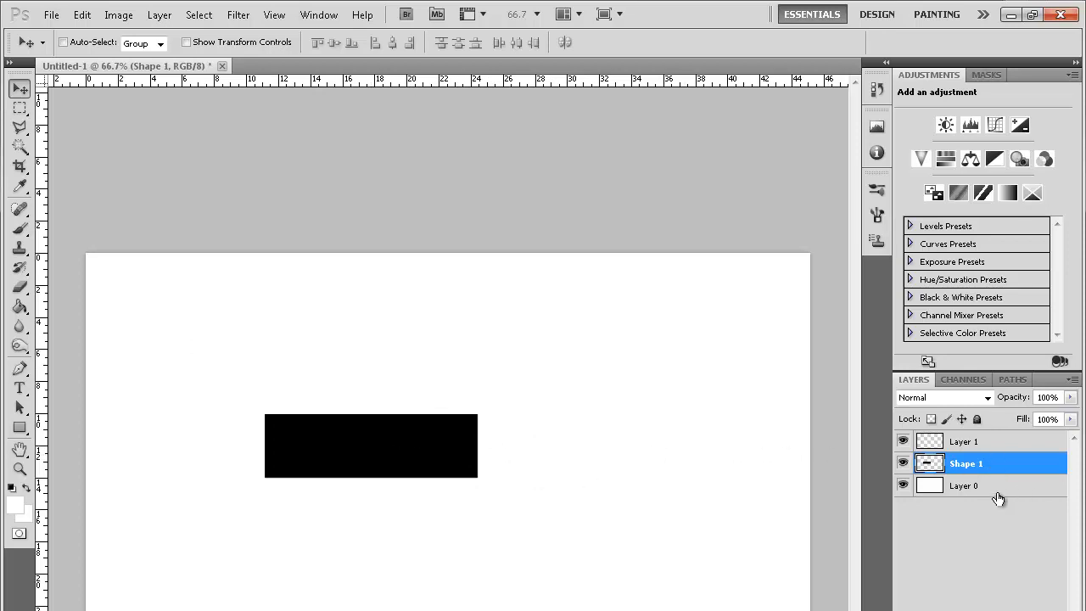
Activate the white Layer 0 and take up the Clone Stamp with brush settings shown.
left_click(964, 485)
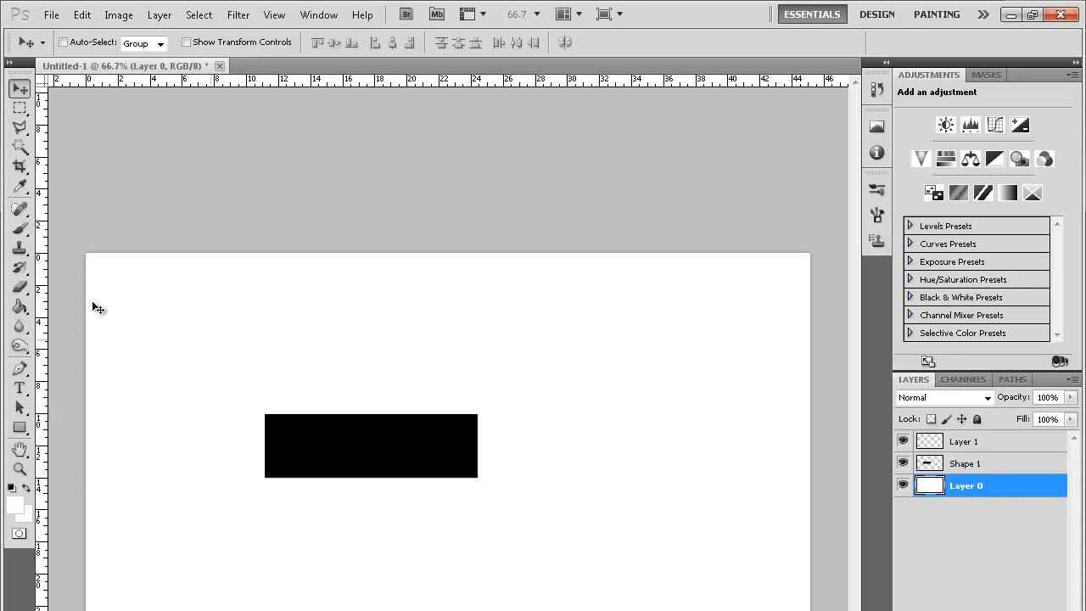
left_click(21, 248)
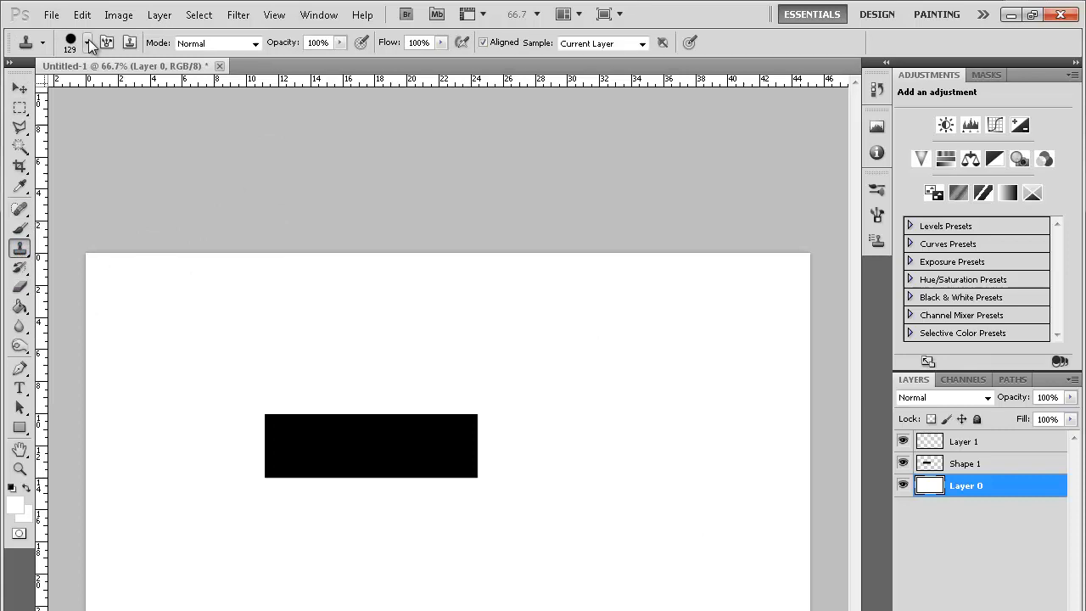
left_click(85, 42)
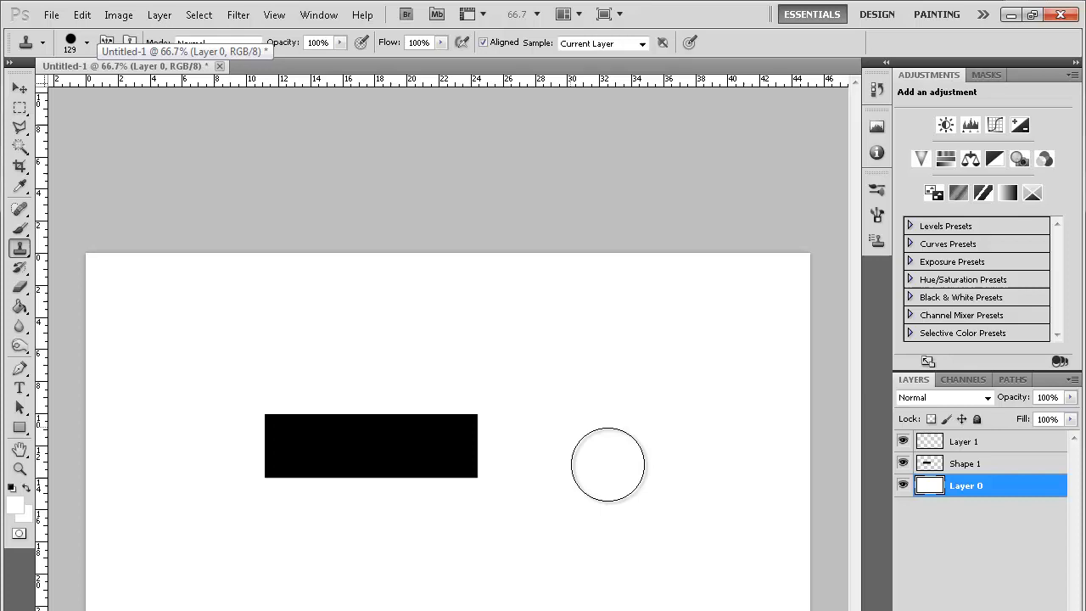
Alt-sample the white canvas as the clone source and enlarge the brush size.
left_click_drag(608, 466, 543, 490)
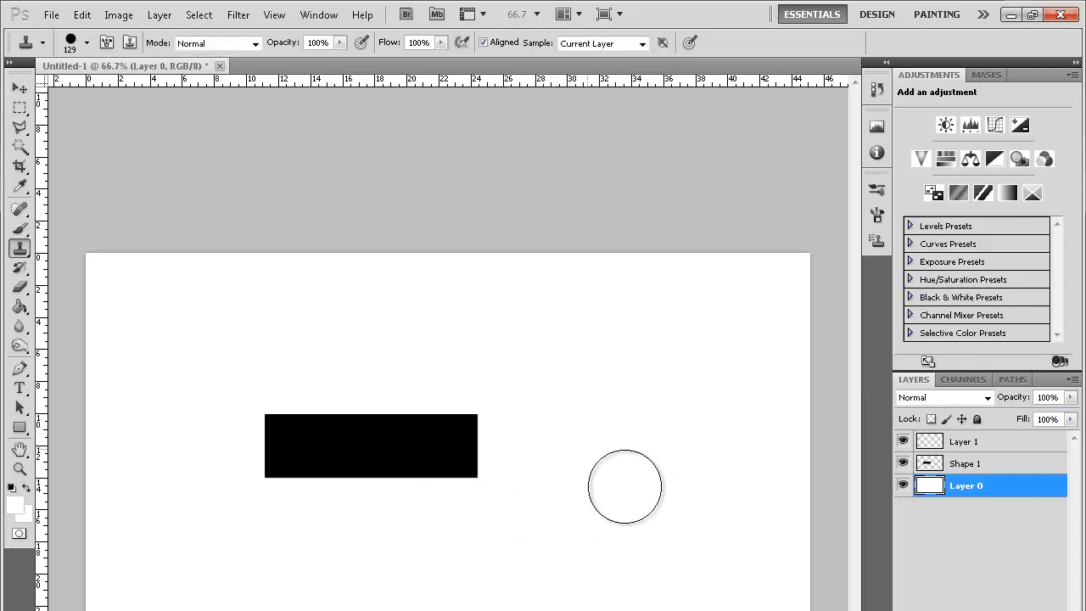
left_click_drag(625, 486, 544, 483)
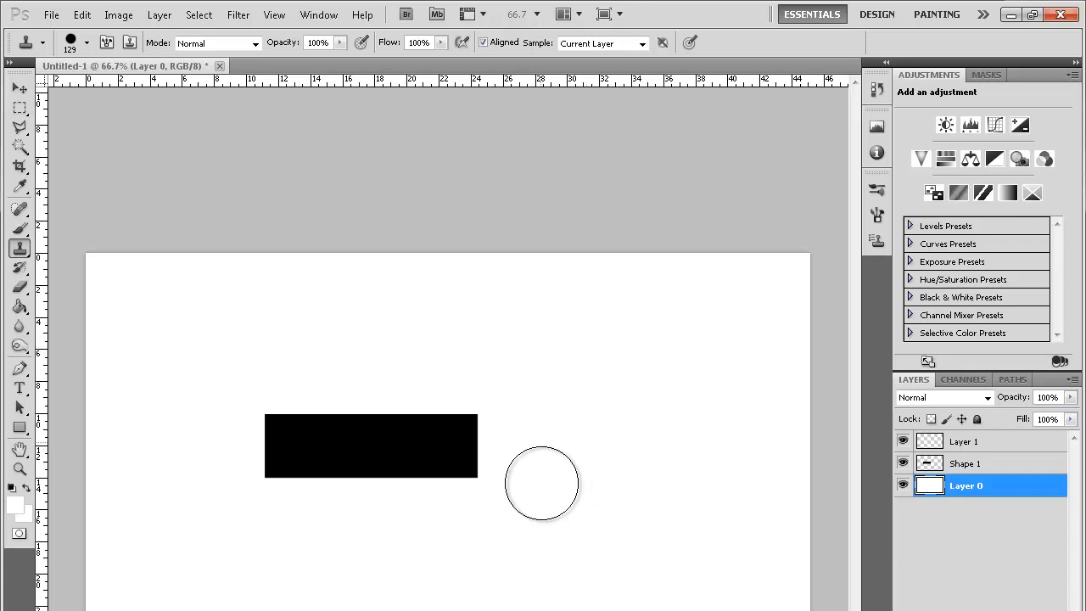
left_click_drag(542, 484, 499, 484)
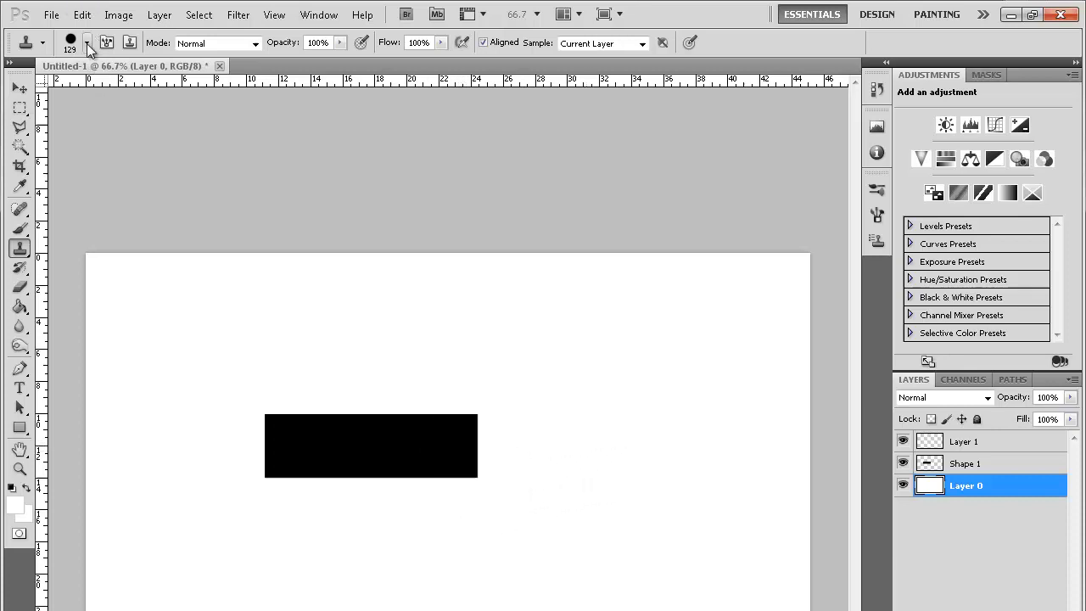
left_click(88, 43)
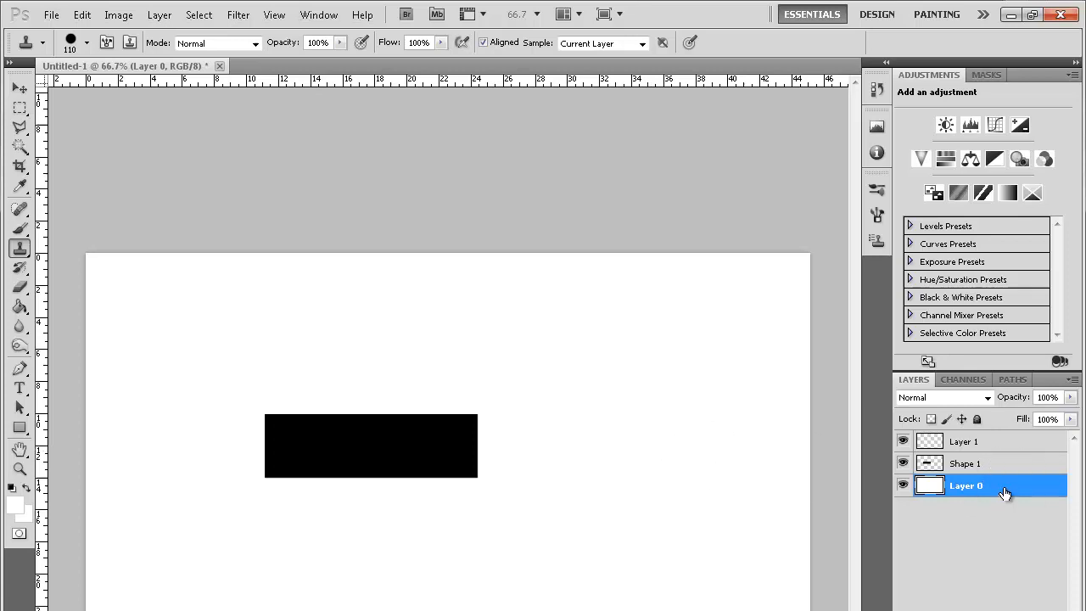
mouse_move(1008, 465)
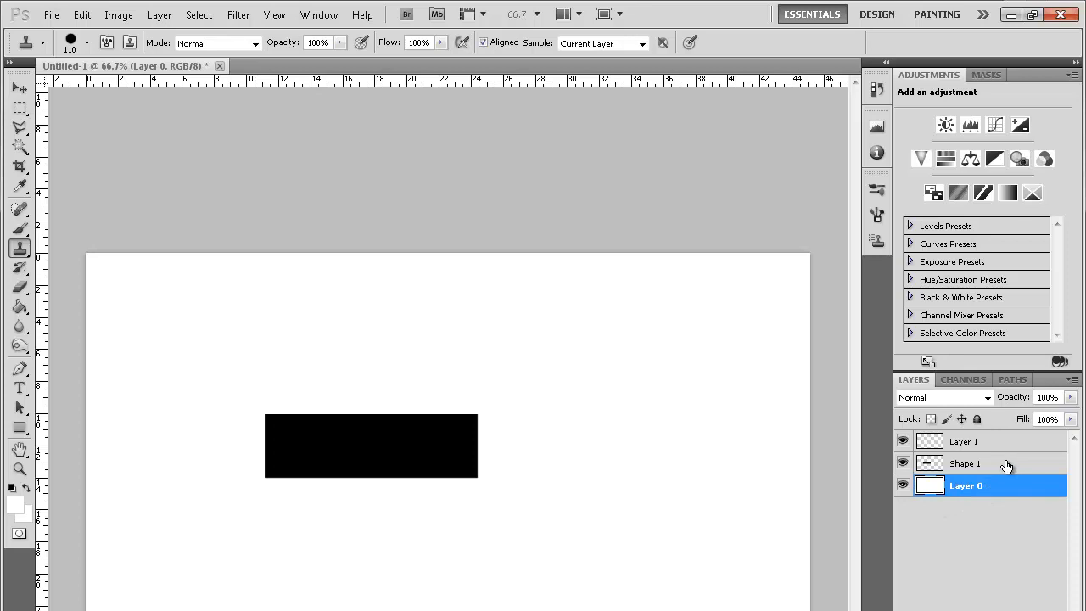
On the Shape 1 layer, clone white bites into the rectangle's right and left ends.
left_click(966, 464)
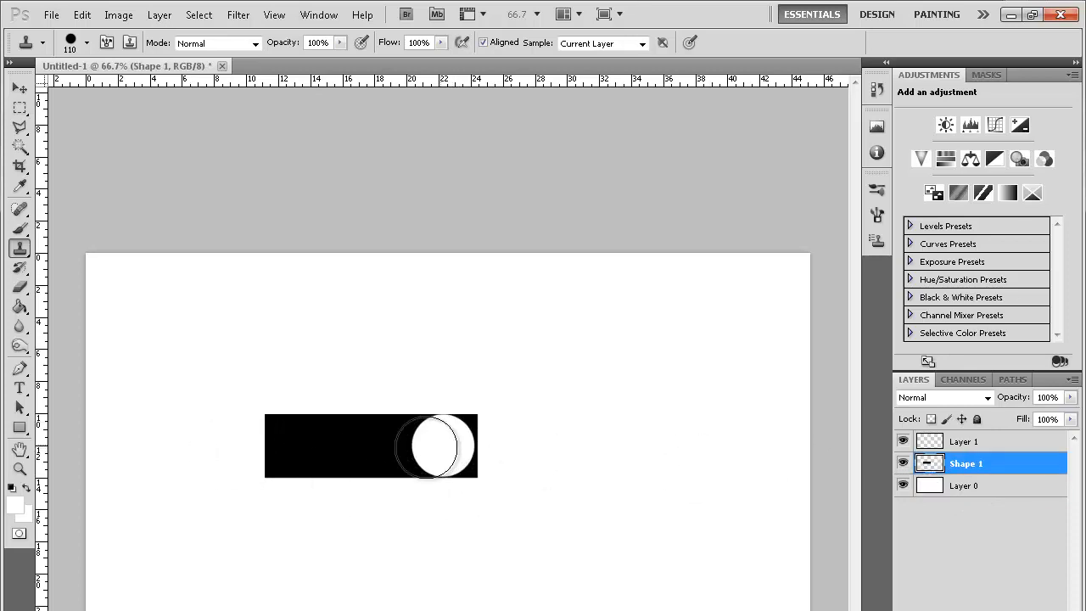
left_click_drag(435, 448, 377, 448)
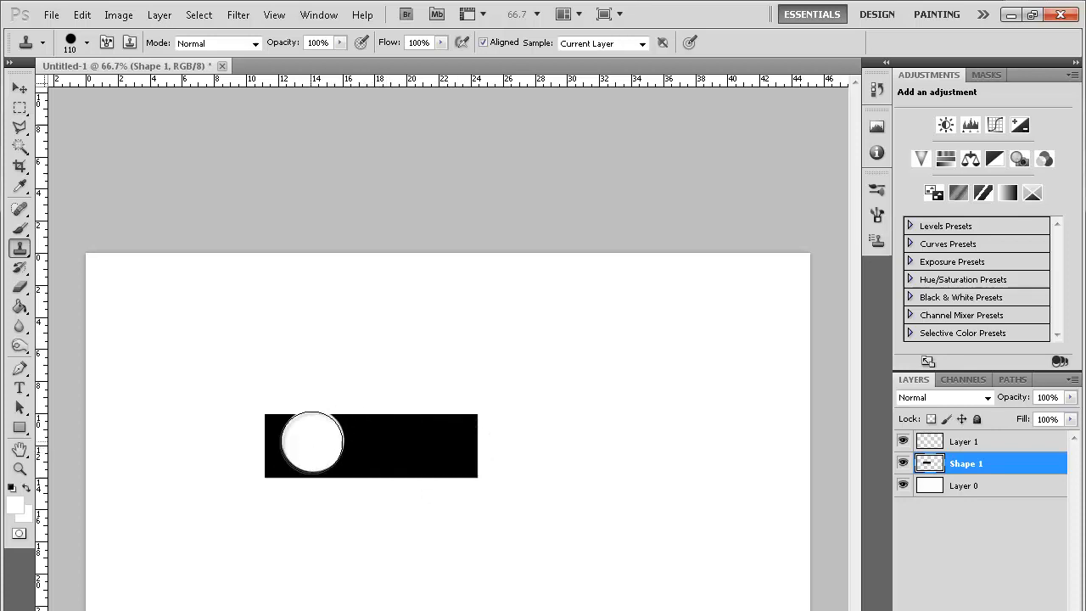
left_click_drag(312, 443, 438, 445)
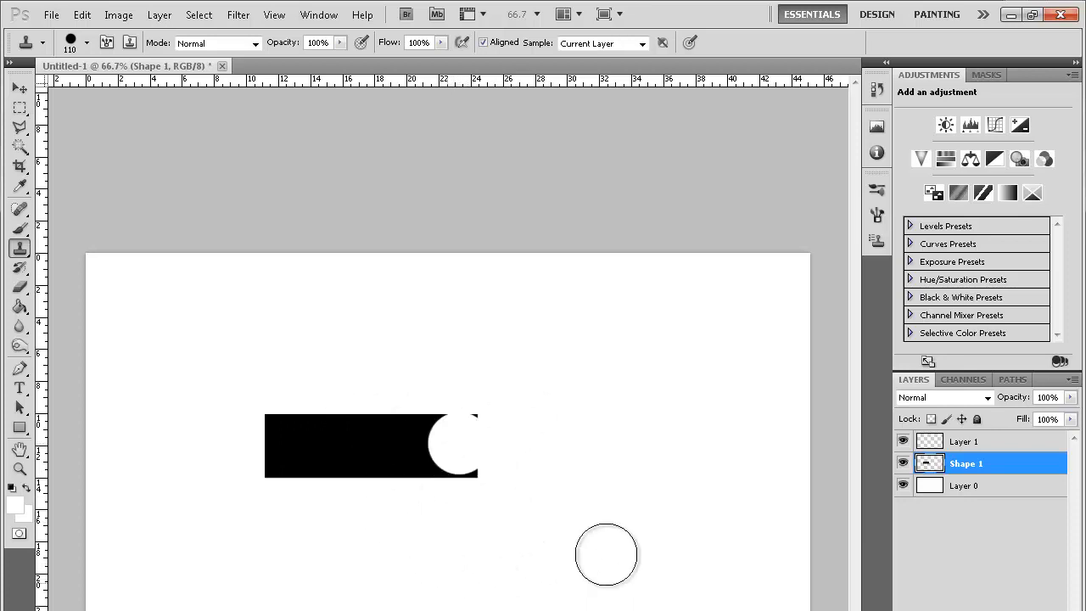
left_click_drag(607, 557, 416, 445)
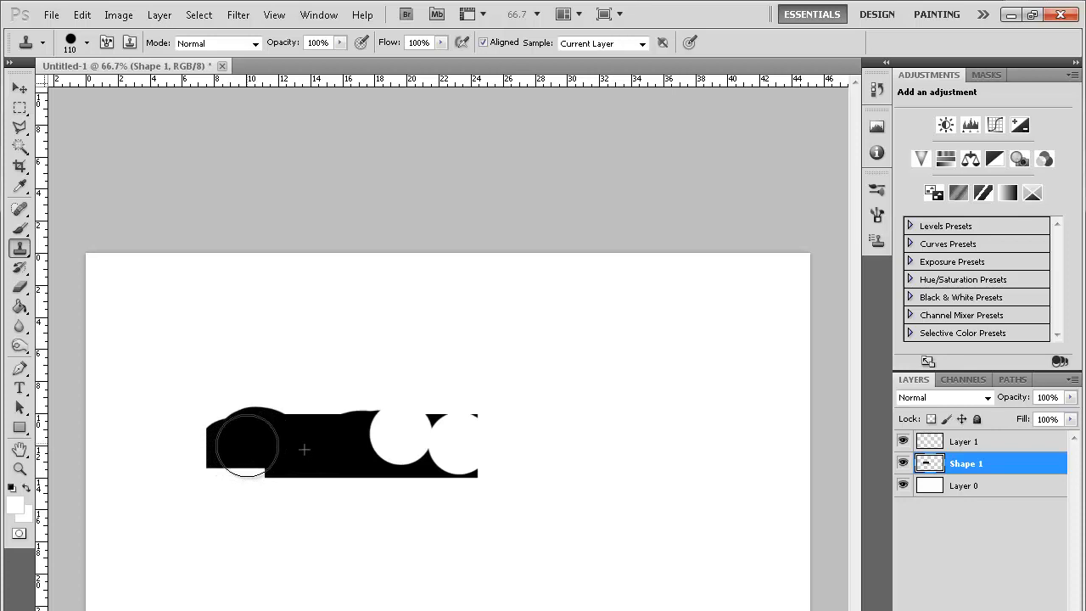
mouse_move(261, 431)
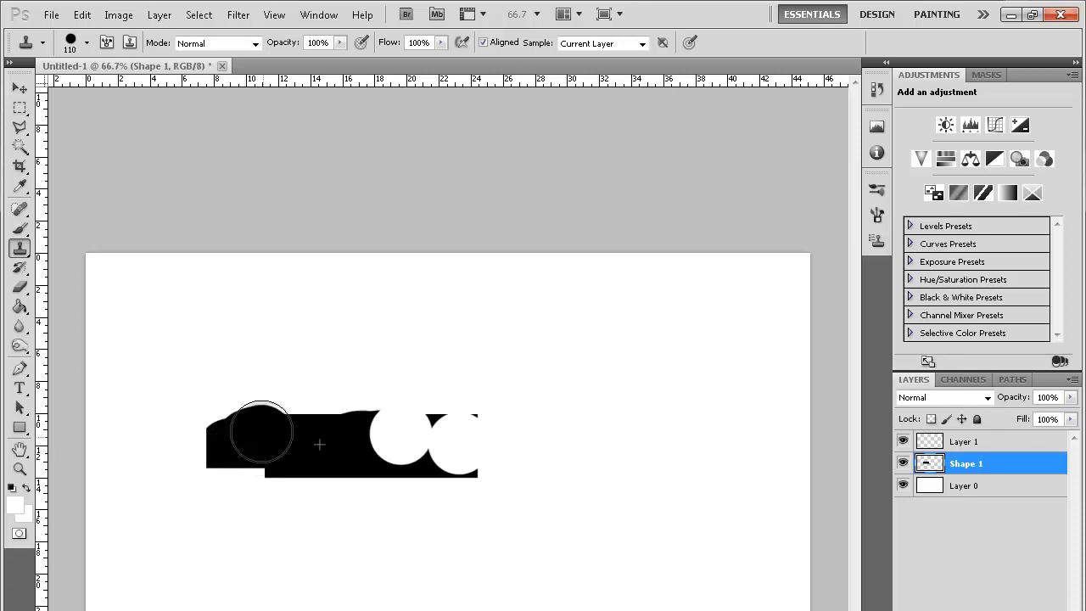